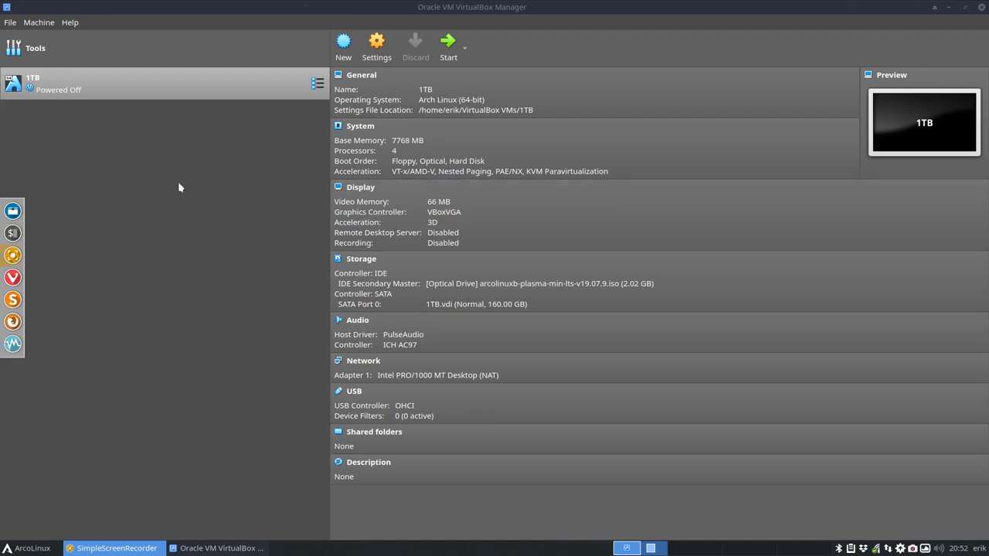
- Load arcolinuxb-awesome-min-v19.07.9.iso into the 1TB machine's optical drive and start it
{"action": "left_click", "coordinate": [538, 283]}
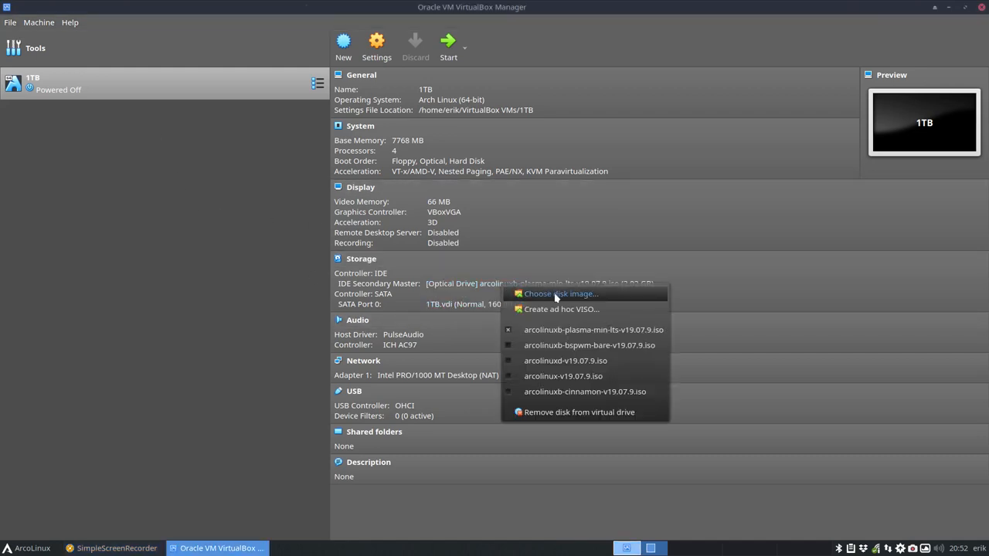
{"action": "mouse_move", "coordinate": [571, 313]}
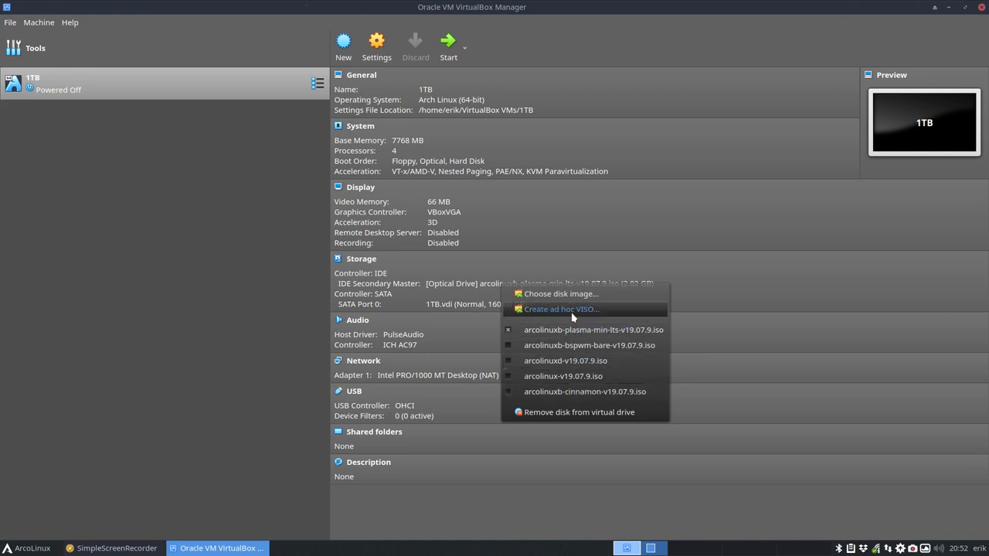
{"action": "left_click", "coordinate": [560, 294]}
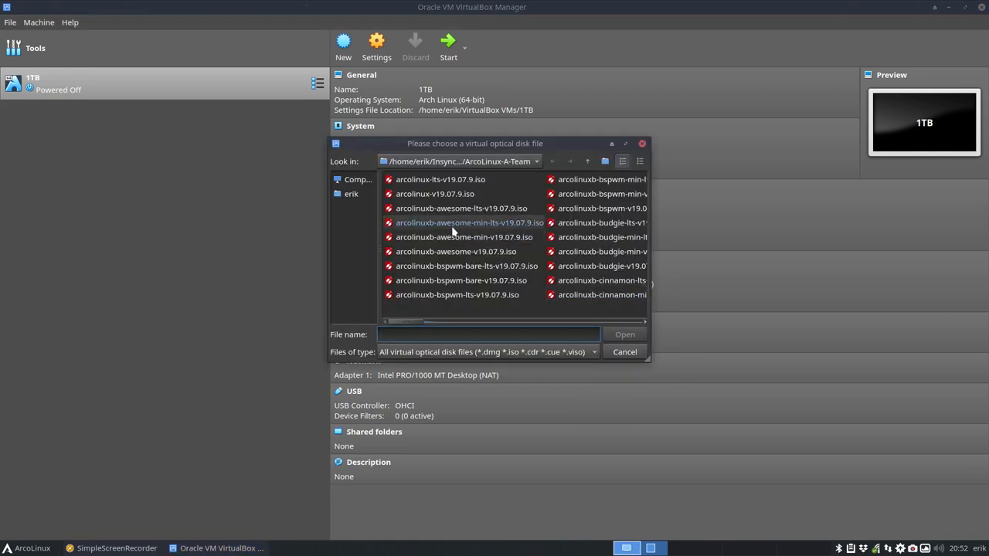
{"action": "double_click", "coordinate": [454, 222]}
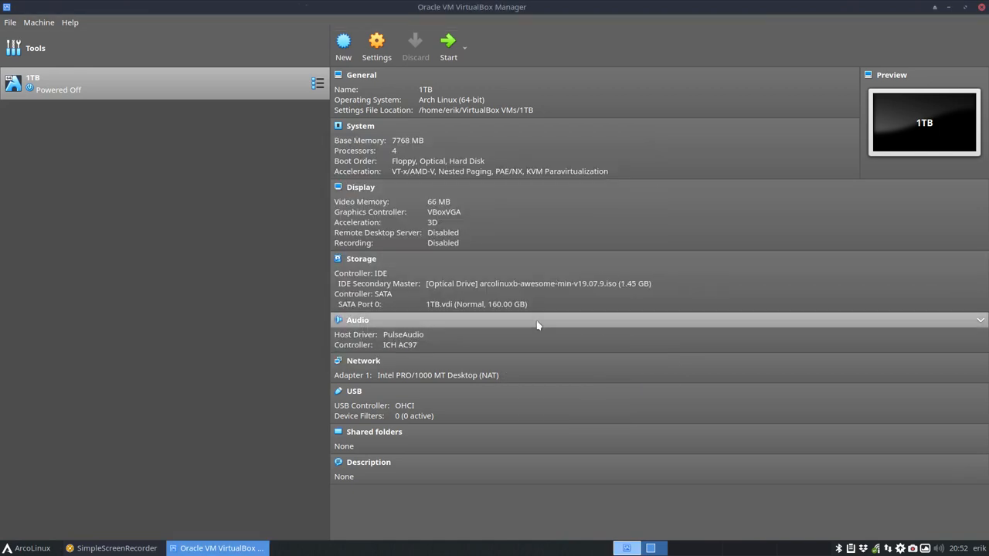
{"action": "left_click", "coordinate": [447, 40]}
{"action": "type", "text": "gpar"}
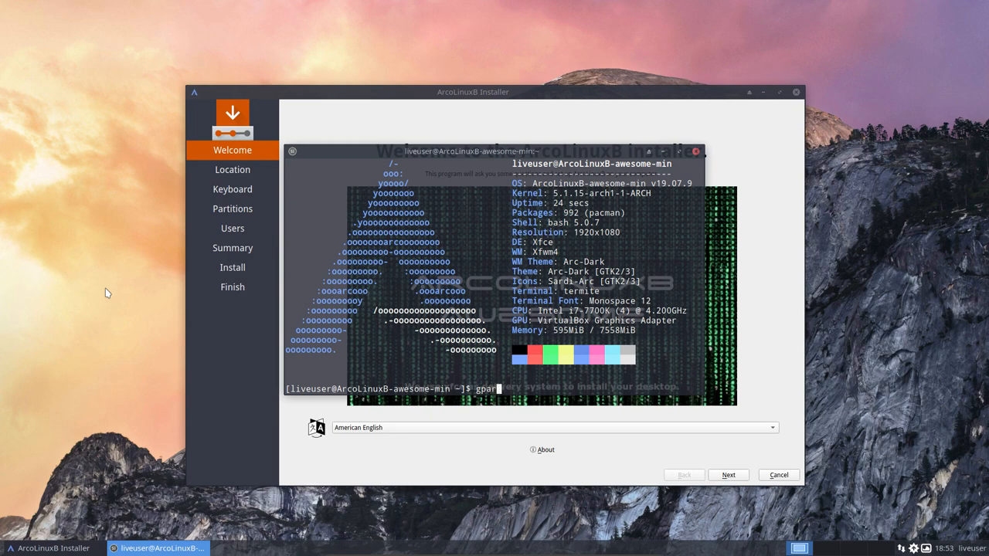
- Launch GParted, inspect the /dev/sda partitions including /dev/sda3, then close it
{"action": "key", "text": "Return"}
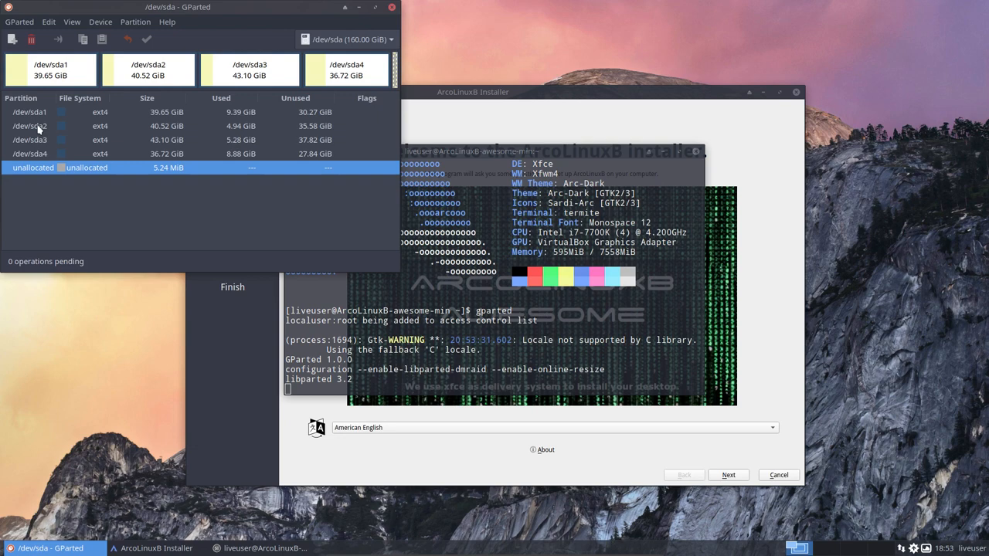
{"action": "left_click_drag", "start_coordinate": [178, 7], "coordinate": [433, 123]}
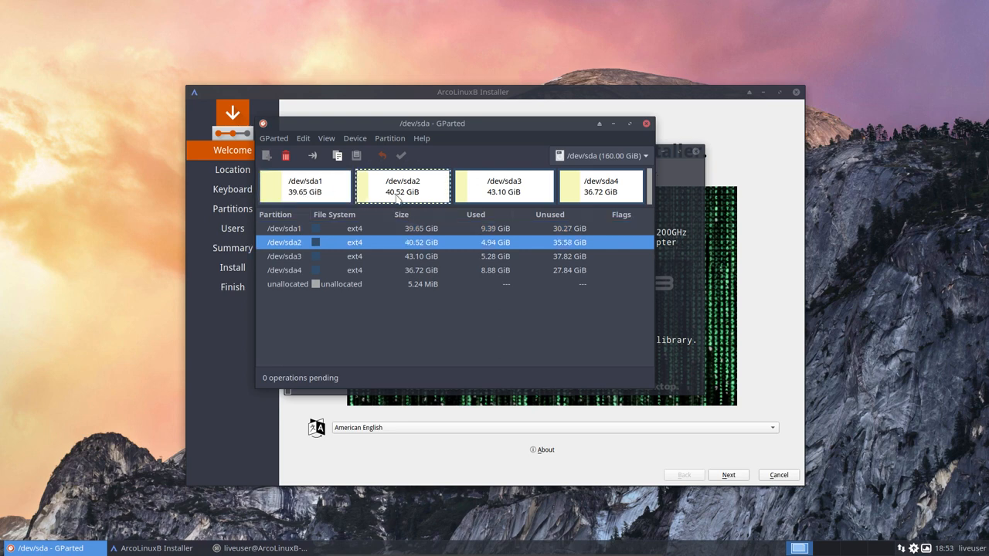
{"action": "left_click", "coordinate": [502, 186]}
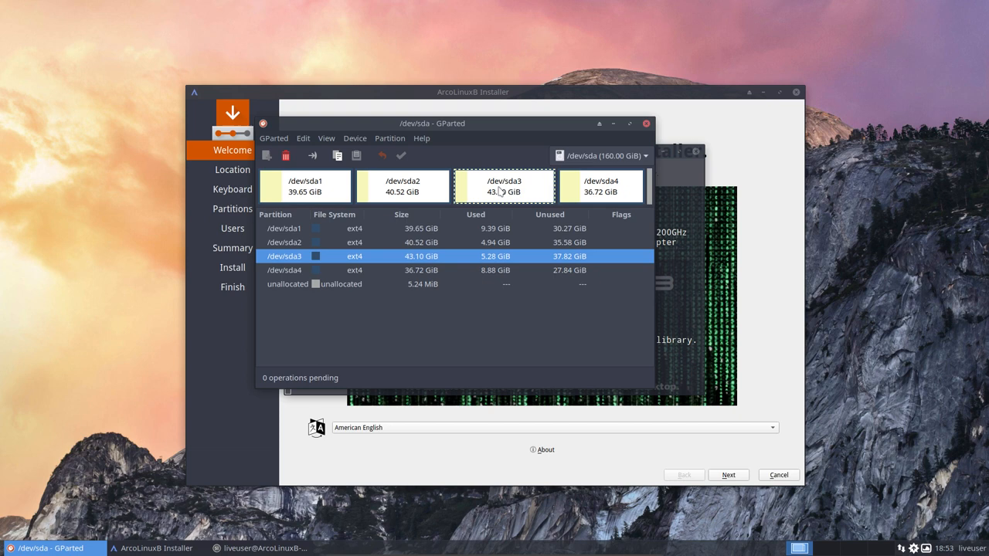
{"action": "mouse_move", "coordinate": [576, 191]}
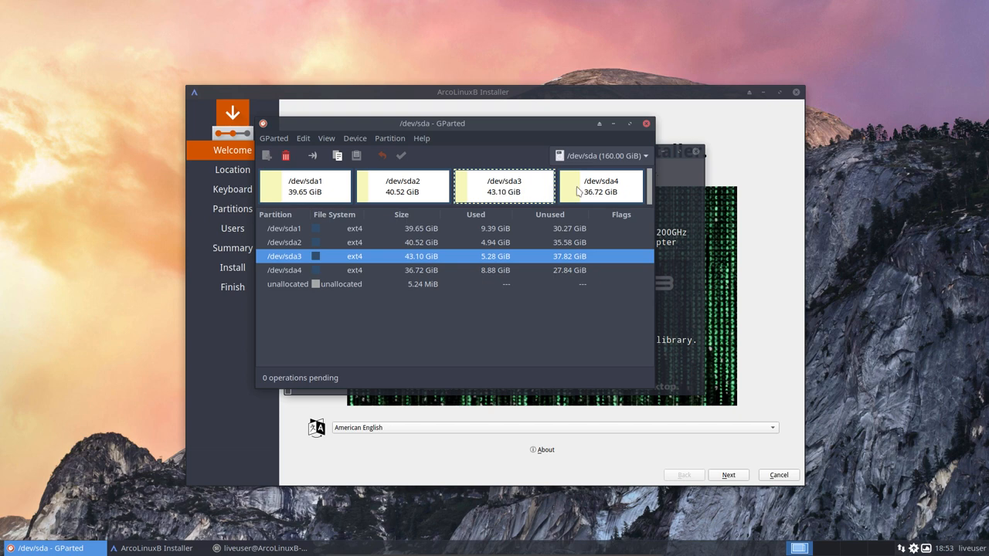
{"action": "mouse_move", "coordinate": [346, 188]}
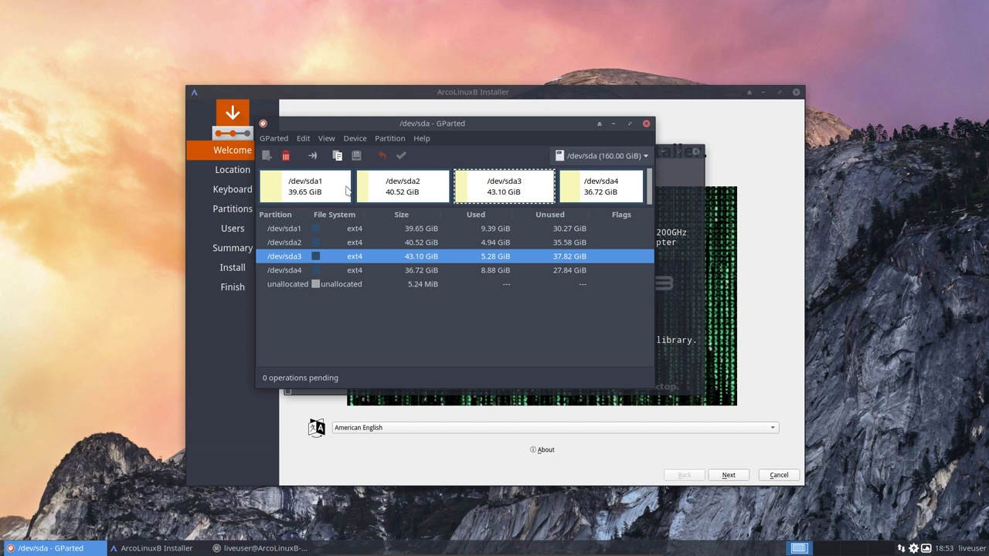
{"action": "left_click", "coordinate": [604, 186]}
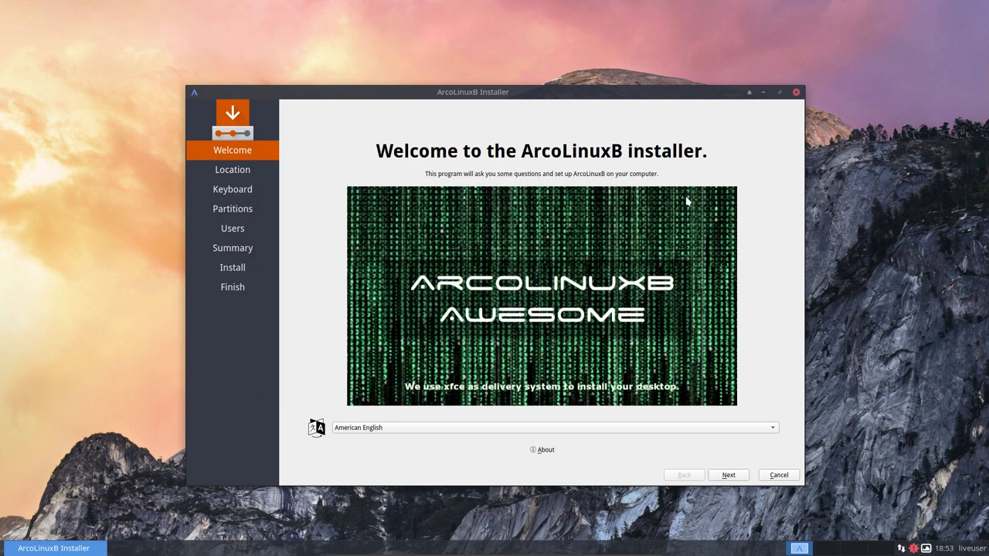
- Advance the installer past the Welcome, Location and Keyboard pages
{"action": "left_click", "coordinate": [728, 475]}
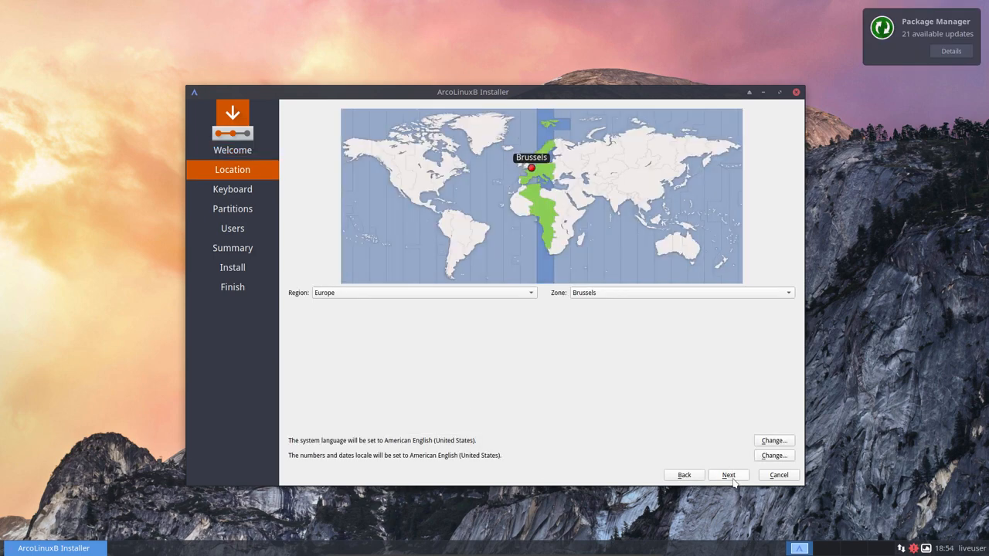
{"action": "left_click", "coordinate": [729, 475]}
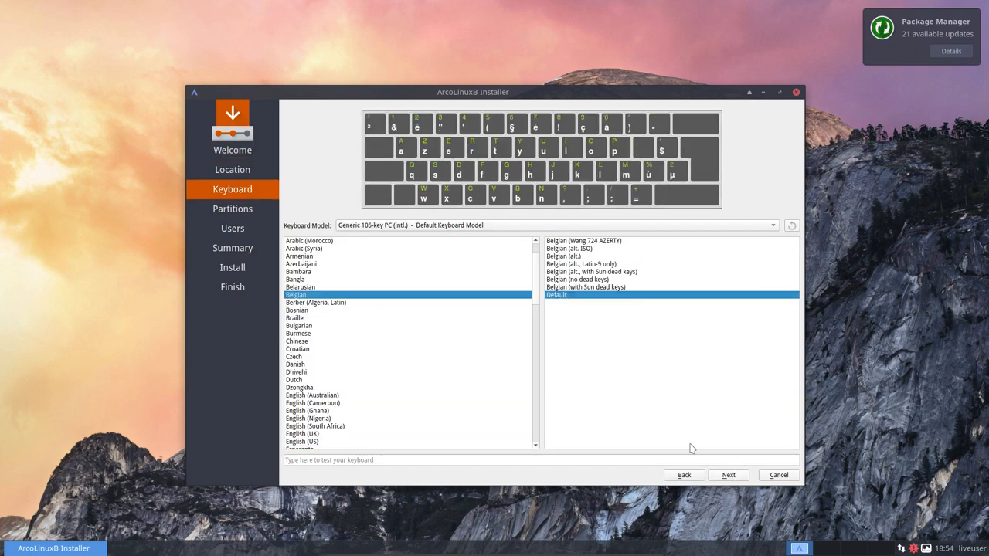
{"action": "left_click", "coordinate": [727, 475]}
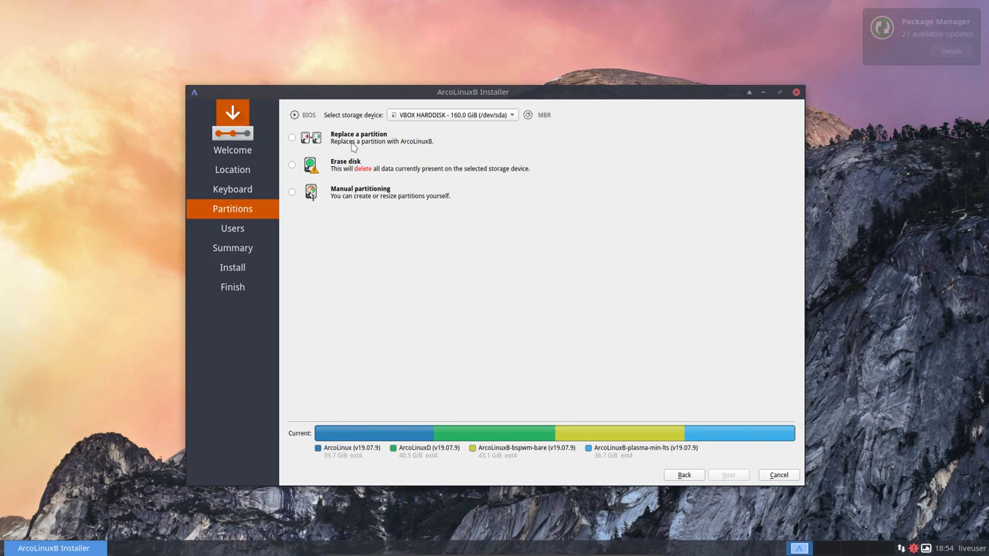
- Preview Replace a partition on the ArcoLinuxD and first partitions, then choose Manual partitioning
{"action": "left_click", "coordinate": [292, 138]}
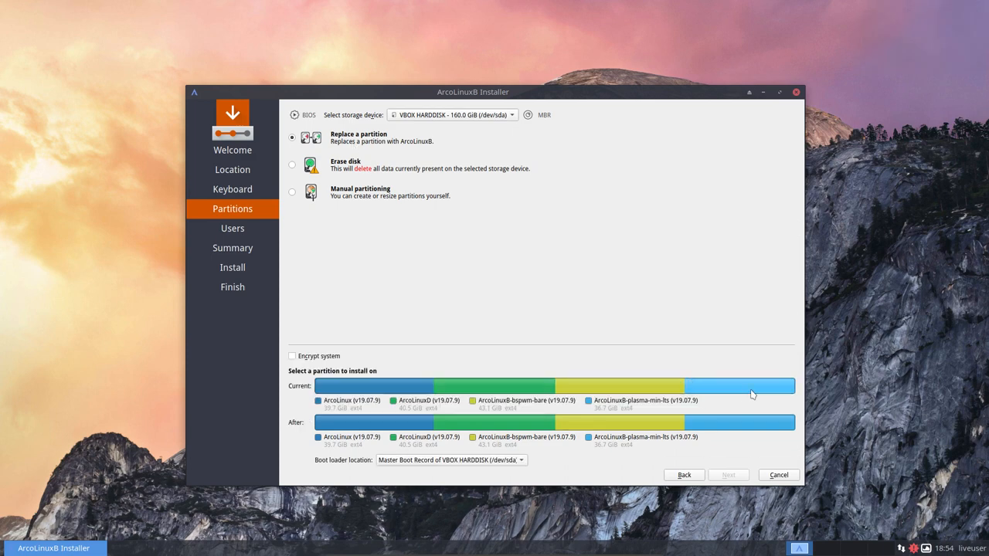
{"action": "left_click", "coordinate": [740, 394]}
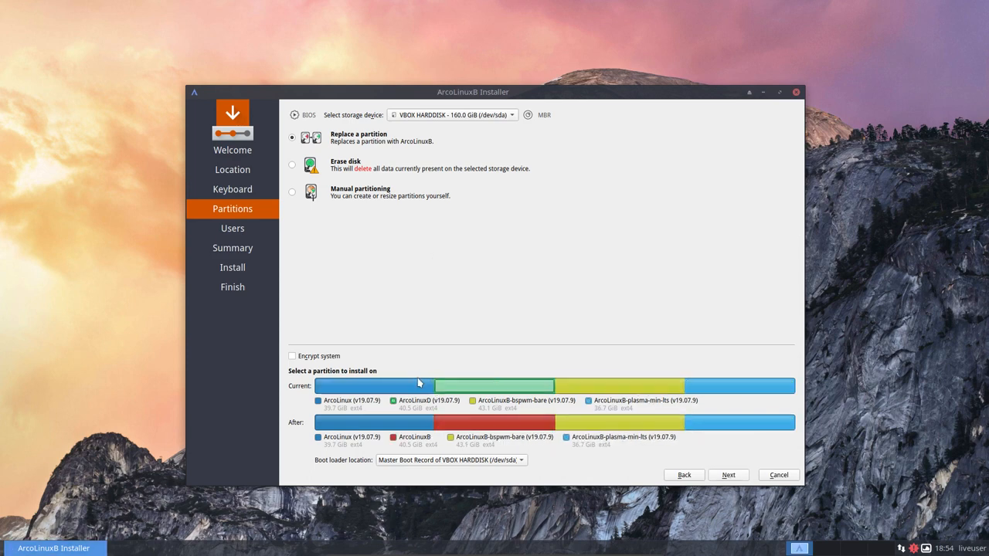
{"action": "left_click", "coordinate": [373, 386]}
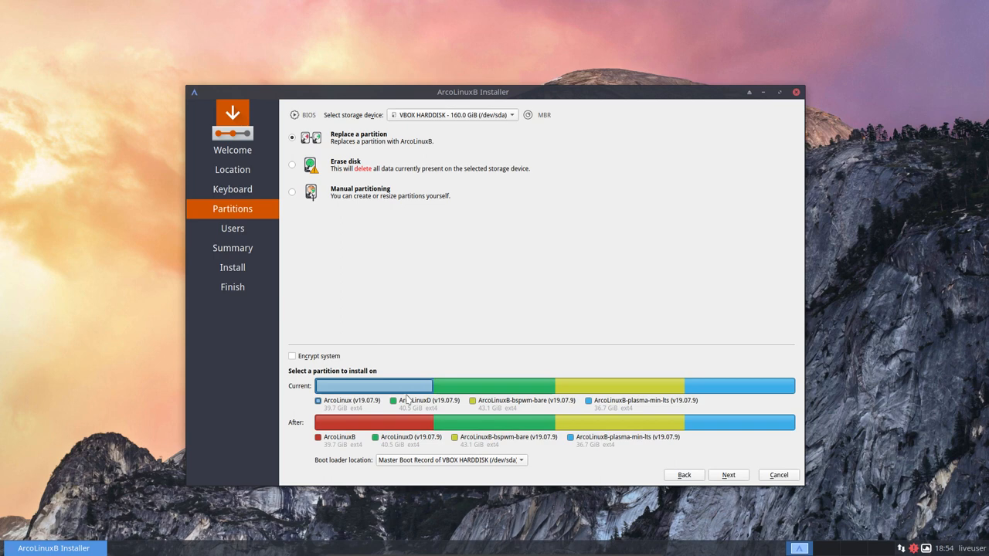
{"action": "mouse_move", "coordinate": [426, 340]}
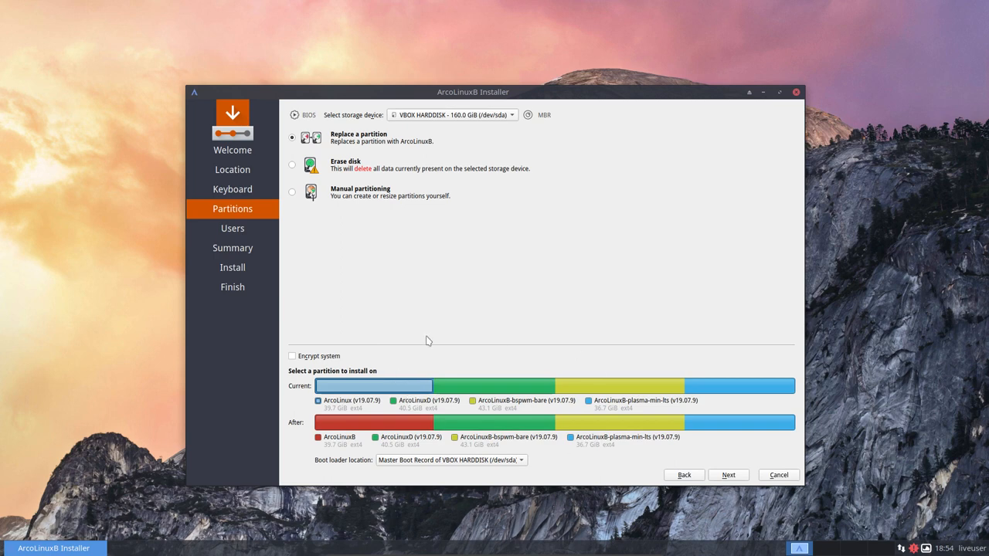
{"action": "mouse_move", "coordinate": [334, 214]}
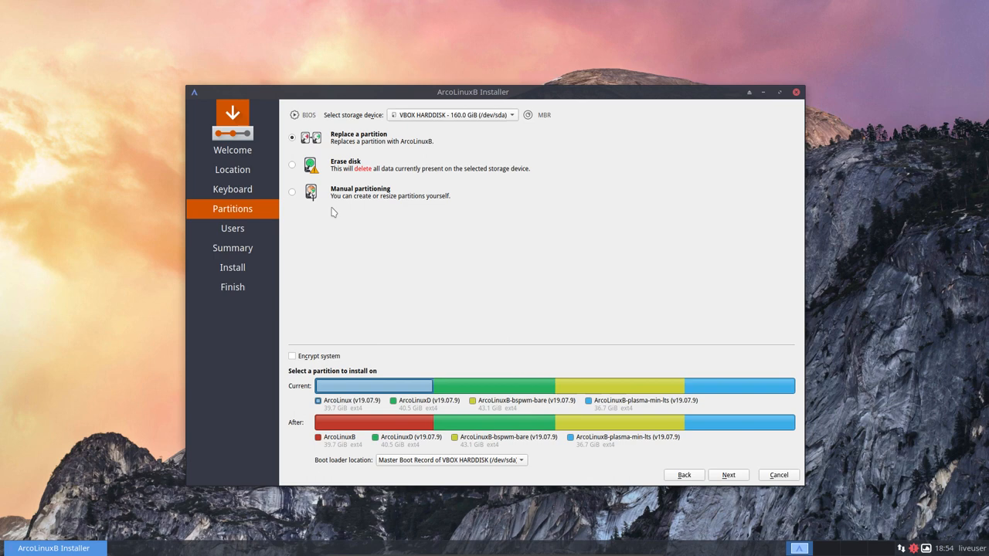
{"action": "left_click", "coordinate": [292, 192]}
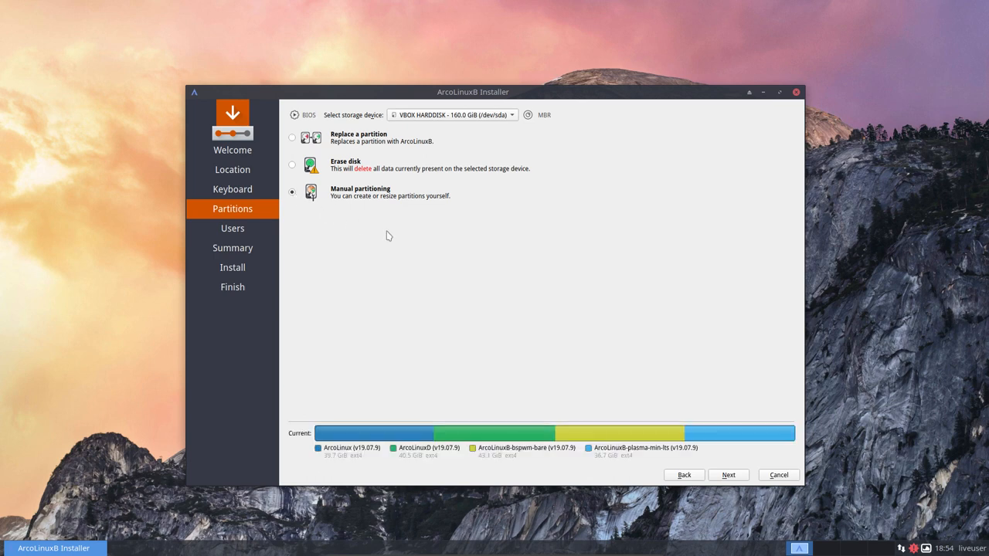
{"action": "left_click", "coordinate": [728, 475]}
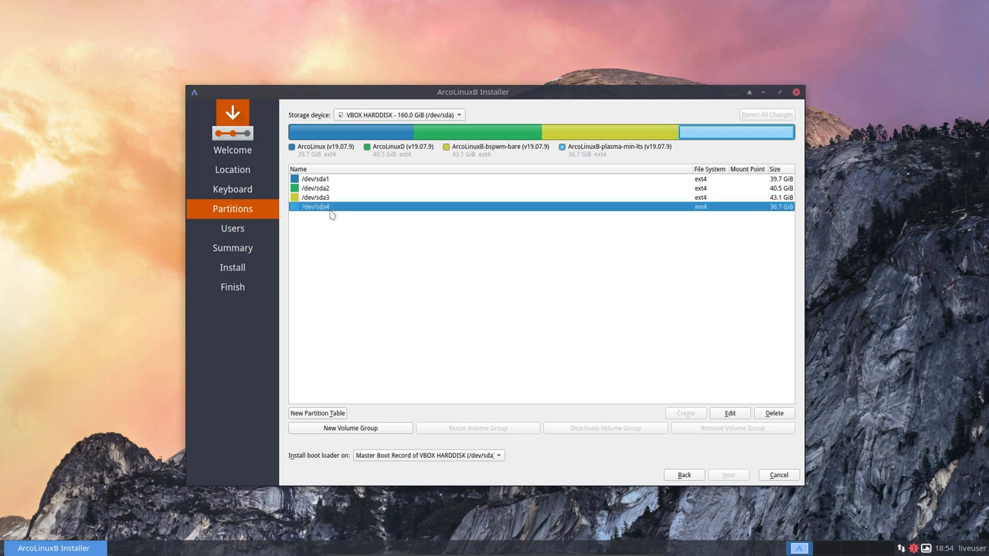
{"action": "mouse_move", "coordinate": [362, 435]}
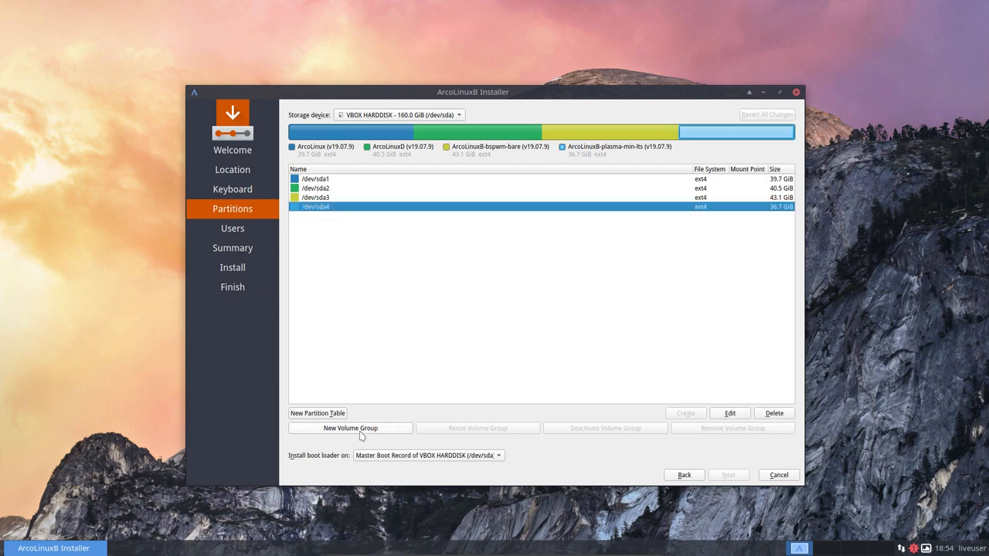
{"action": "mouse_move", "coordinate": [462, 434]}
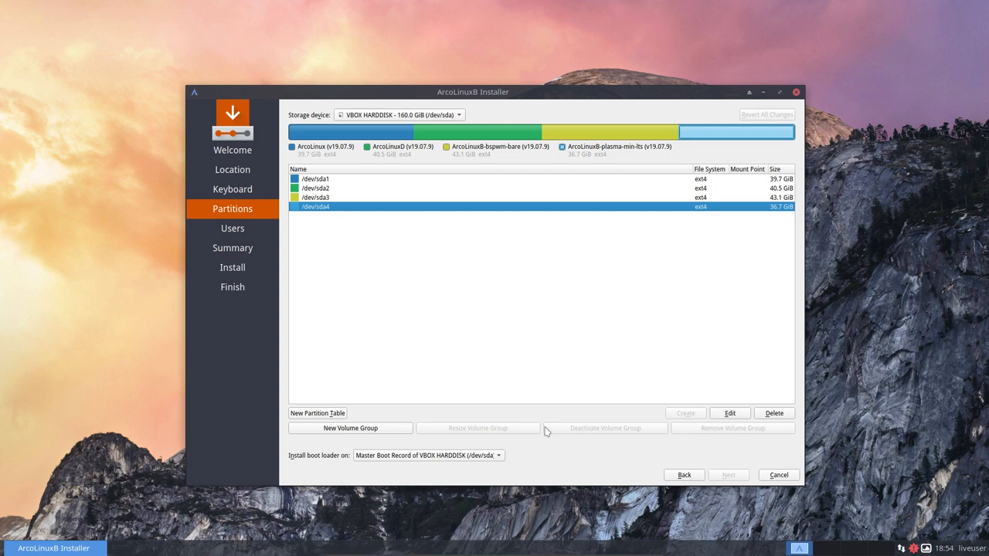
{"action": "mouse_move", "coordinate": [323, 418]}
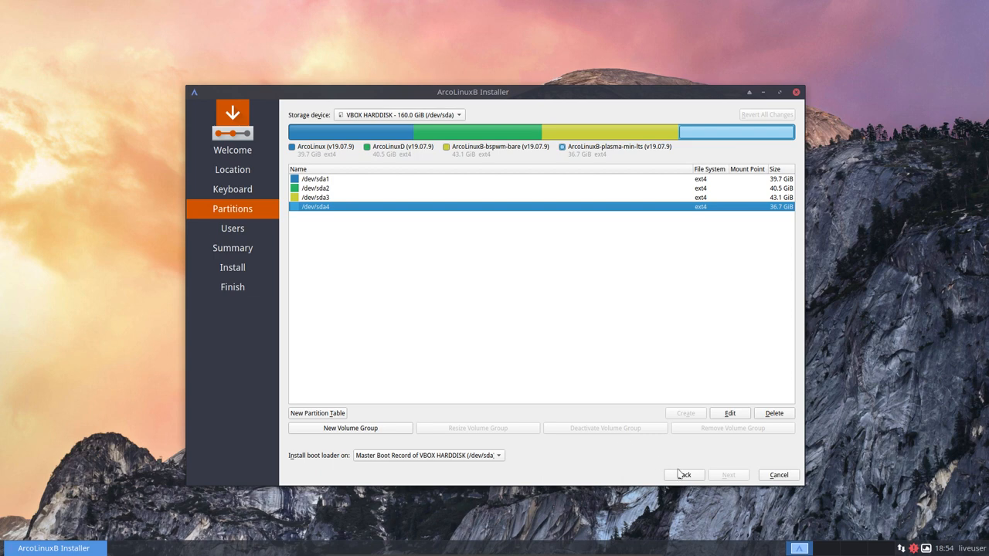
{"action": "left_click", "coordinate": [684, 474]}
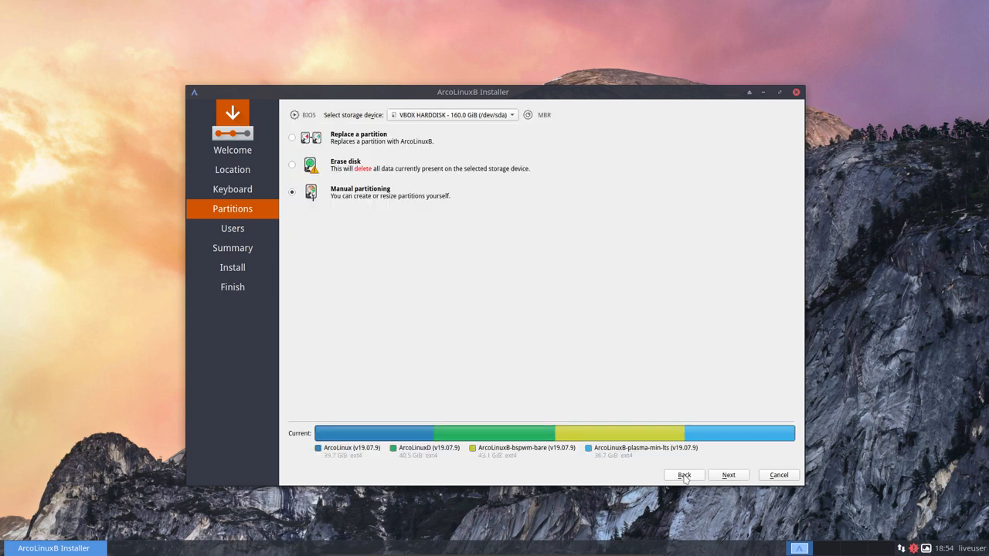
- Choose Replace a partition targeting the fourth plasma-min-lts partition and continue to Users
{"action": "left_click", "coordinate": [292, 138]}
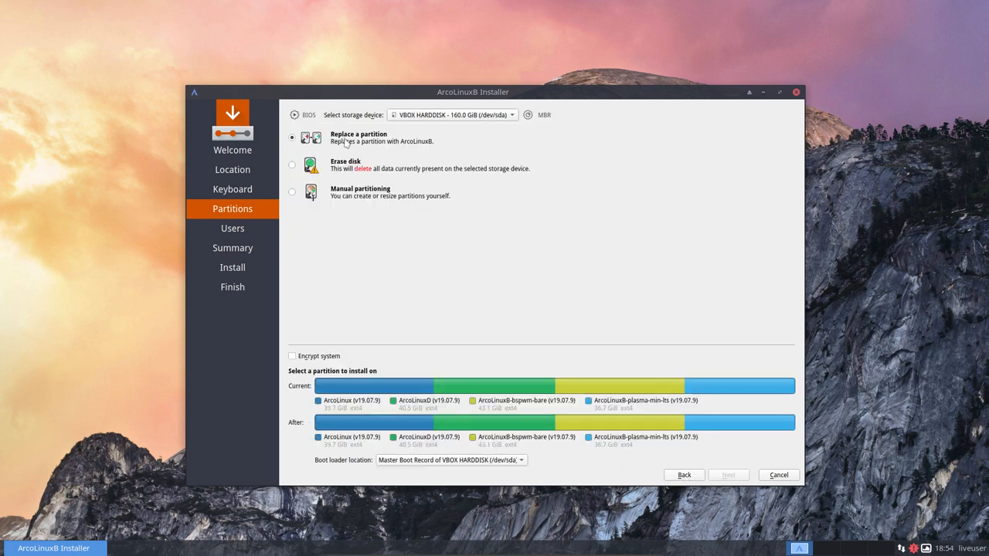
{"action": "left_click", "coordinate": [738, 386]}
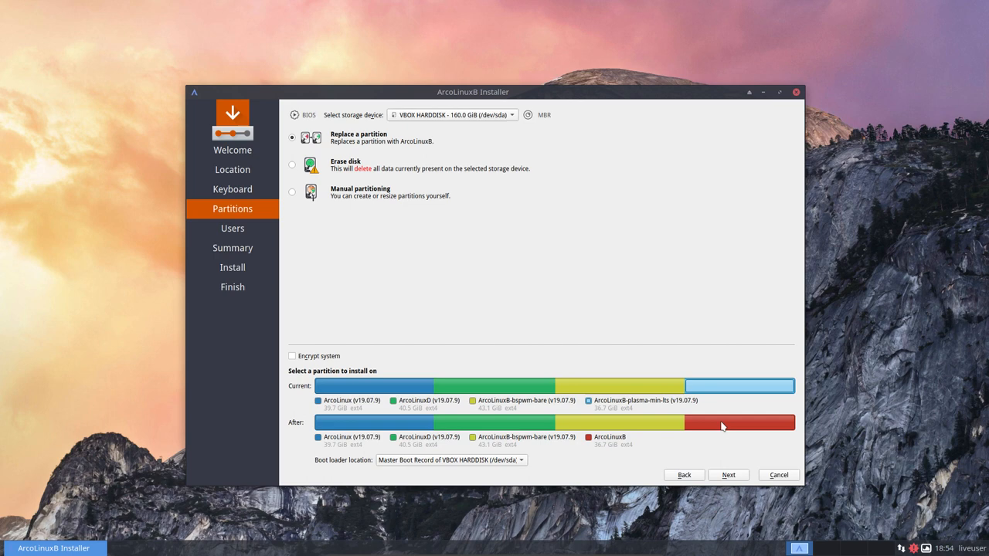
{"action": "mouse_move", "coordinate": [722, 425]}
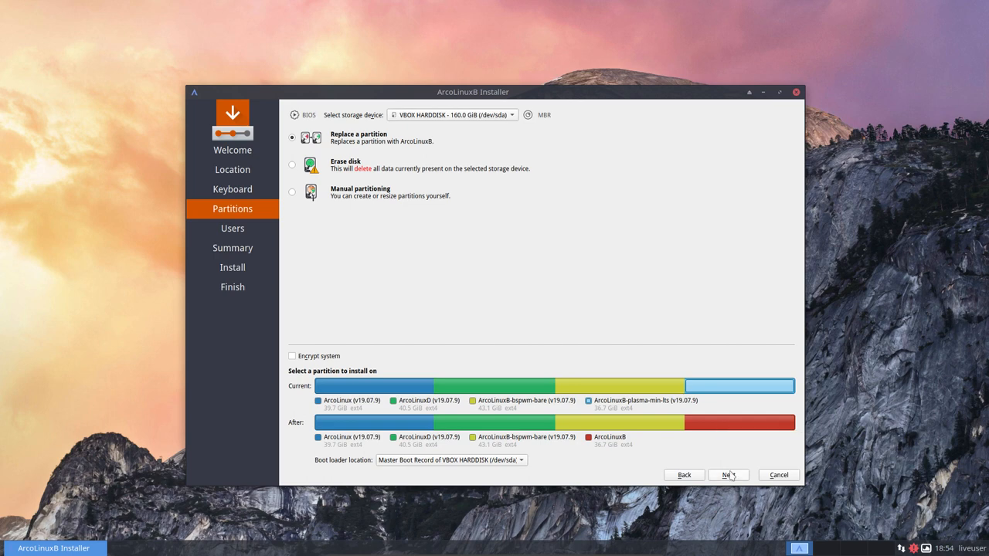
{"action": "left_click", "coordinate": [729, 475]}
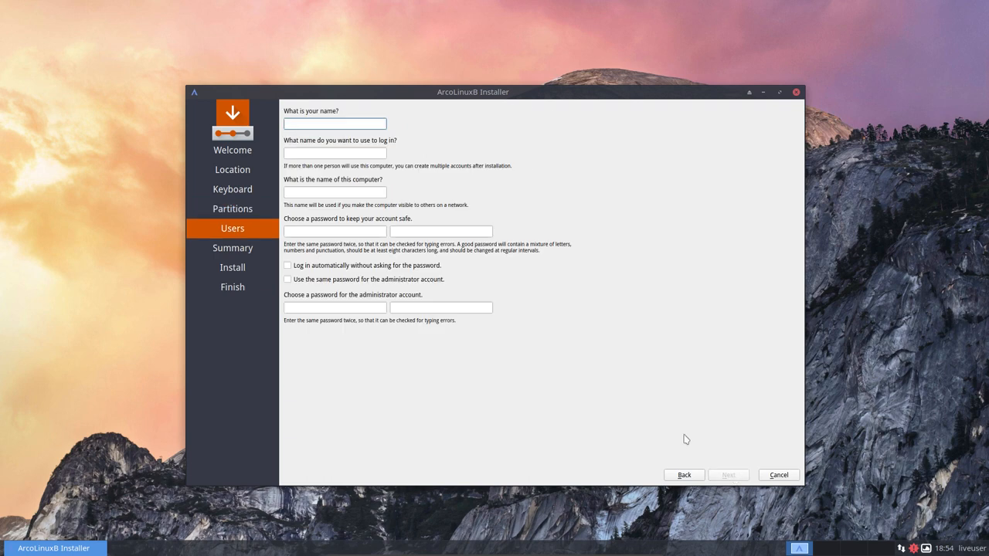
- Enter user 'erik', computer name containing 'Arco', and the passwords
{"action": "type", "text": "erik"}
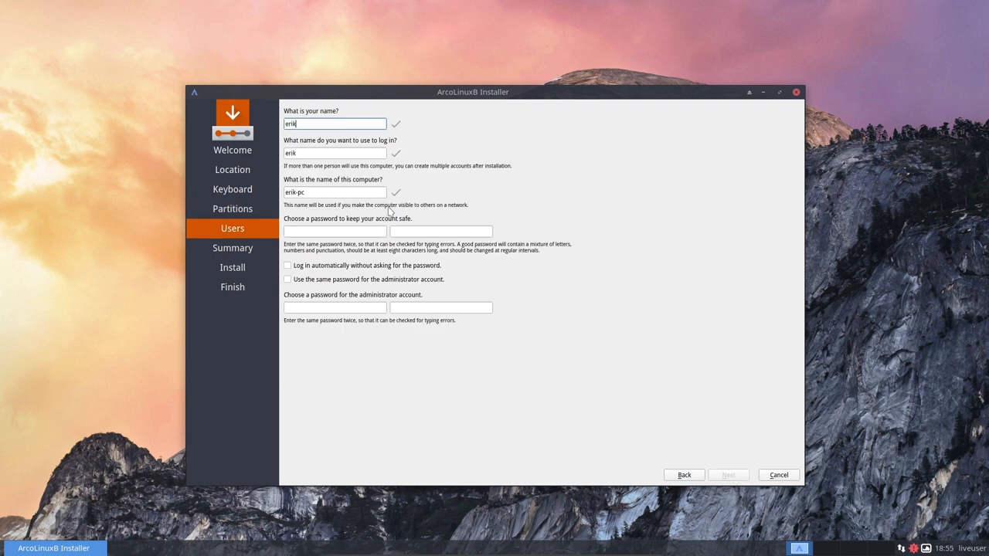
{"action": "type", "text": "ArcoLinux"}
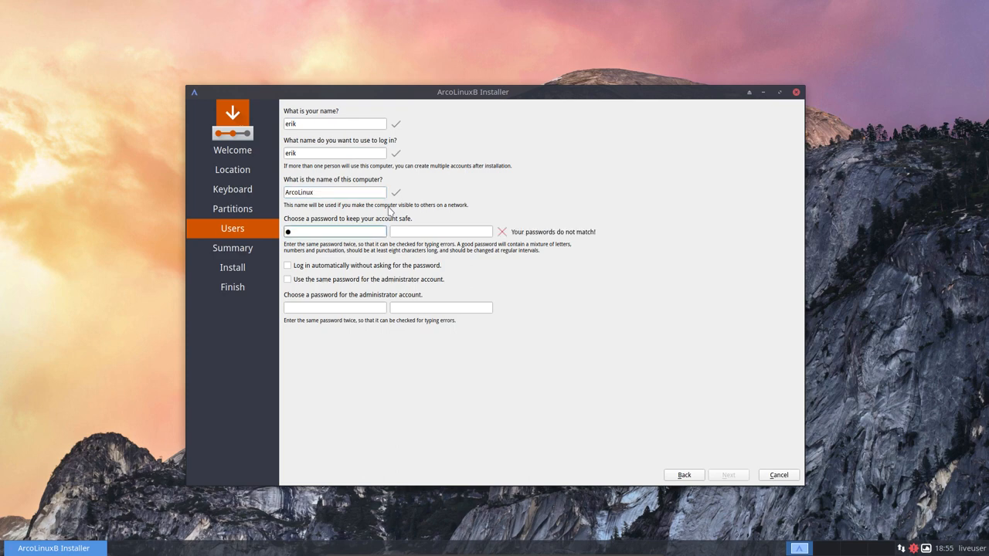
{"action": "type", "text": "●●●"}
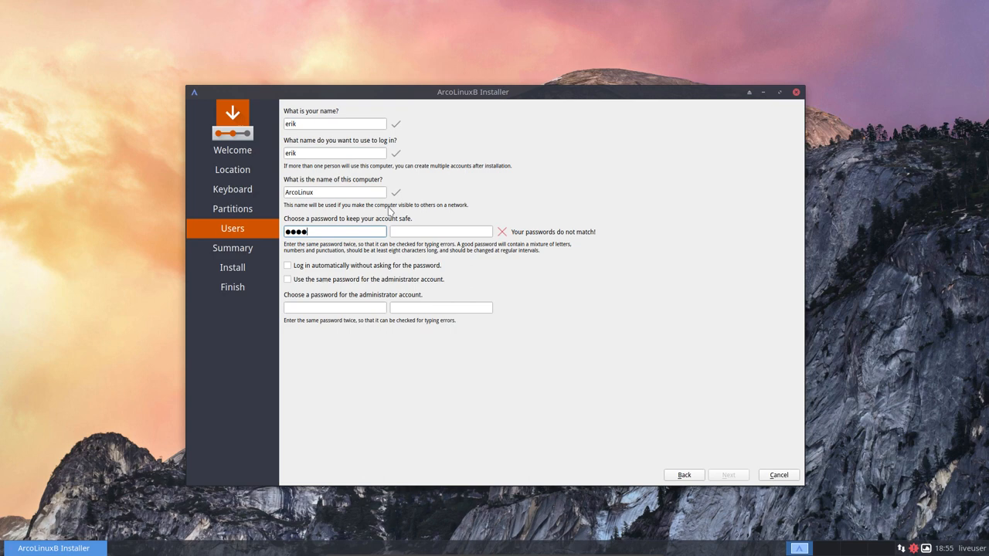
{"action": "type", "text": "••••"}
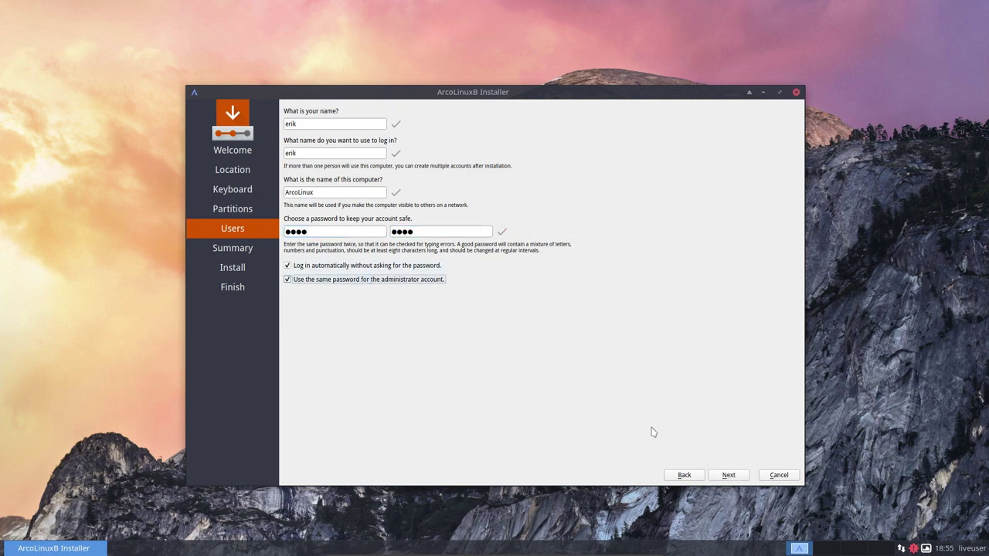
- Proceed through installation, then tick Restart now and finish the installer
{"action": "left_click", "coordinate": [729, 474]}
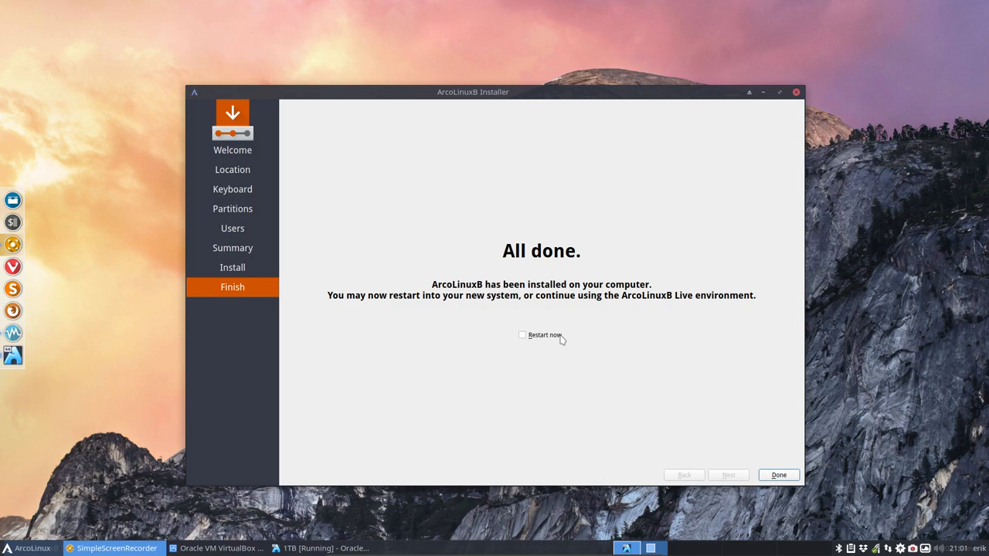
{"action": "left_click", "coordinate": [521, 335]}
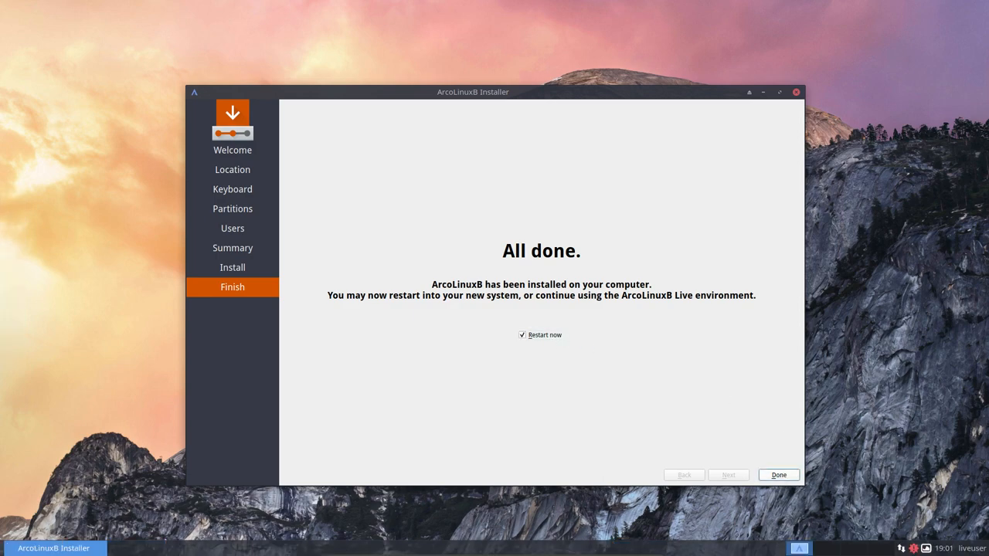
{"action": "left_click", "coordinate": [778, 475]}
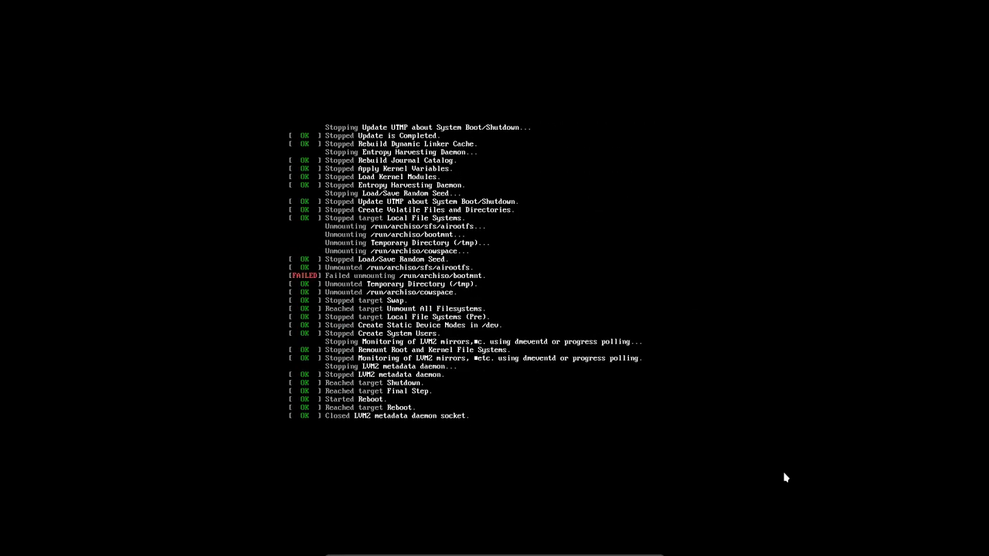